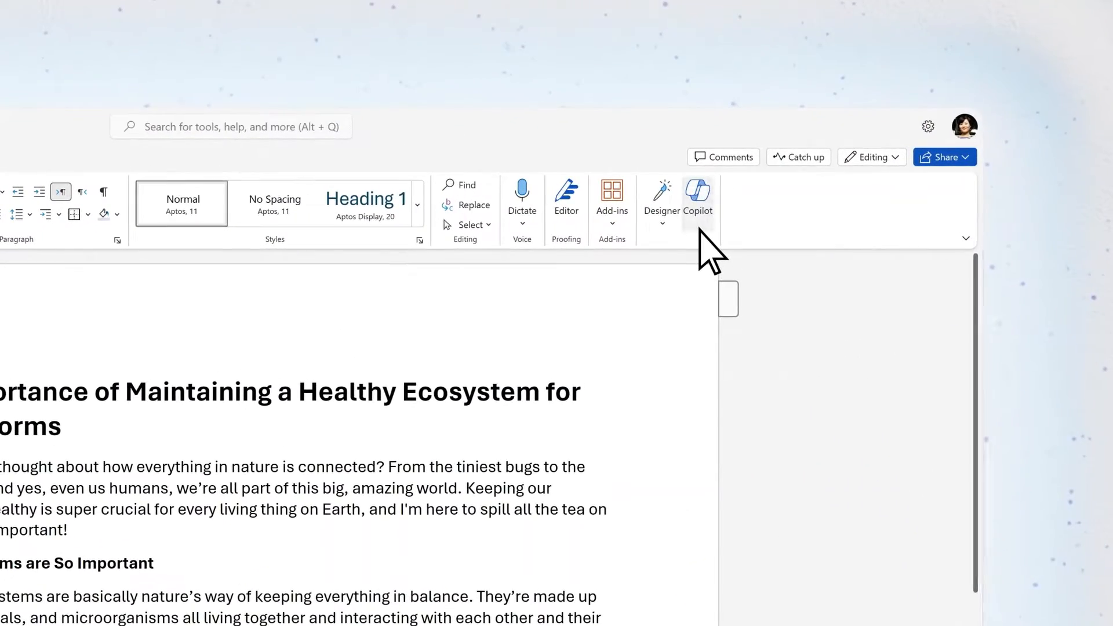
Step: Ask Copilot what would make this essay sound more scholarly and less like my speaking voice
left_click(698, 198)
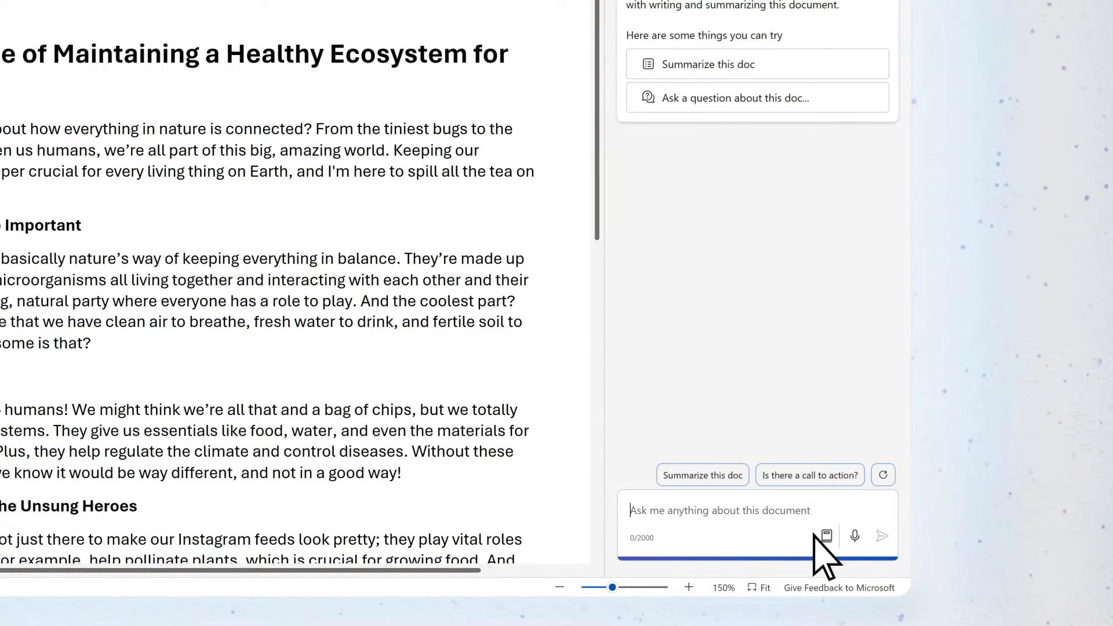
type("What are some tips to")
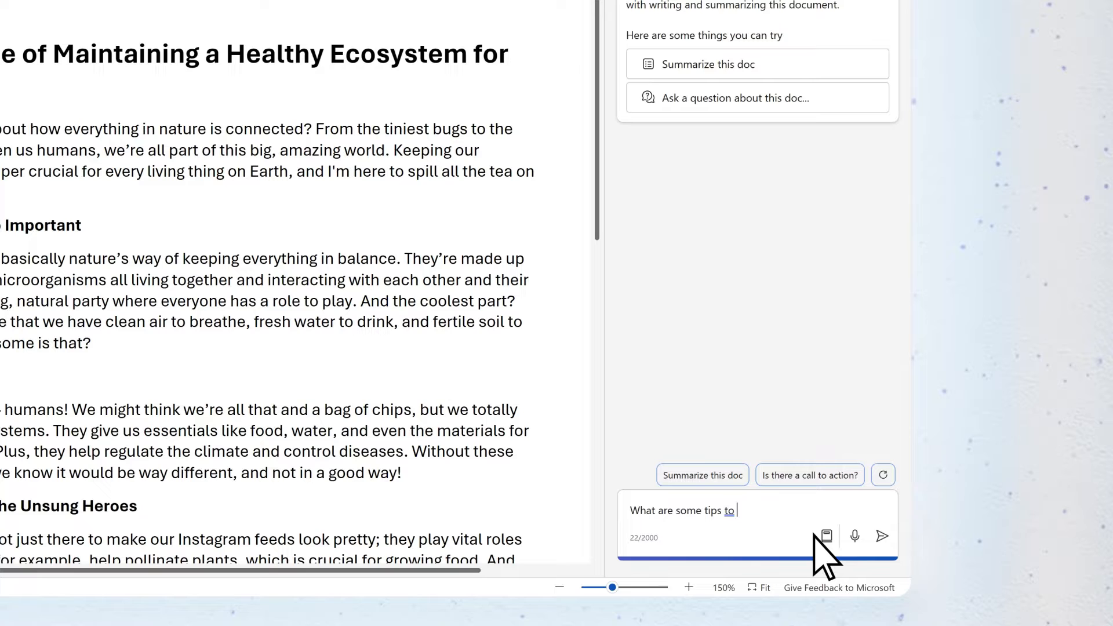
type("make this essay sound more scholarl")
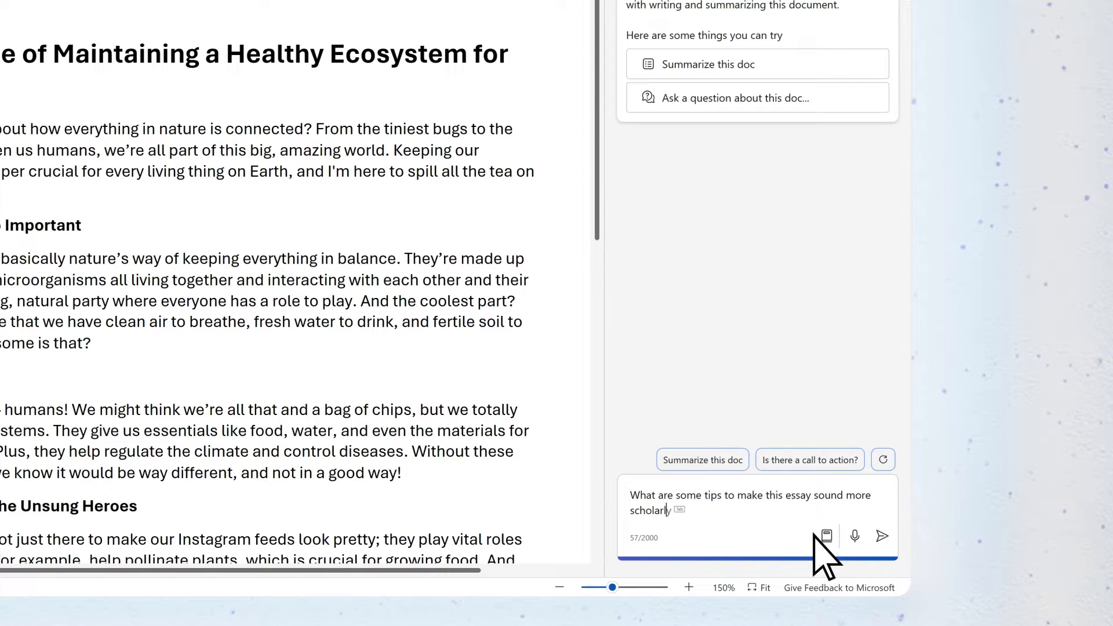
type("and less like my")
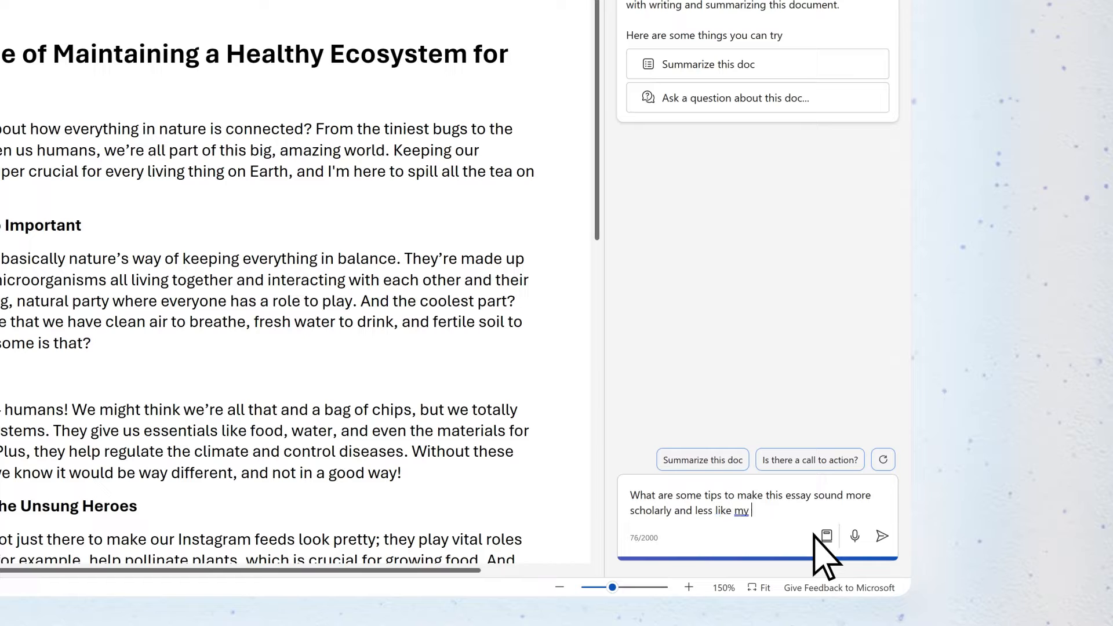
type("speaking voice?")
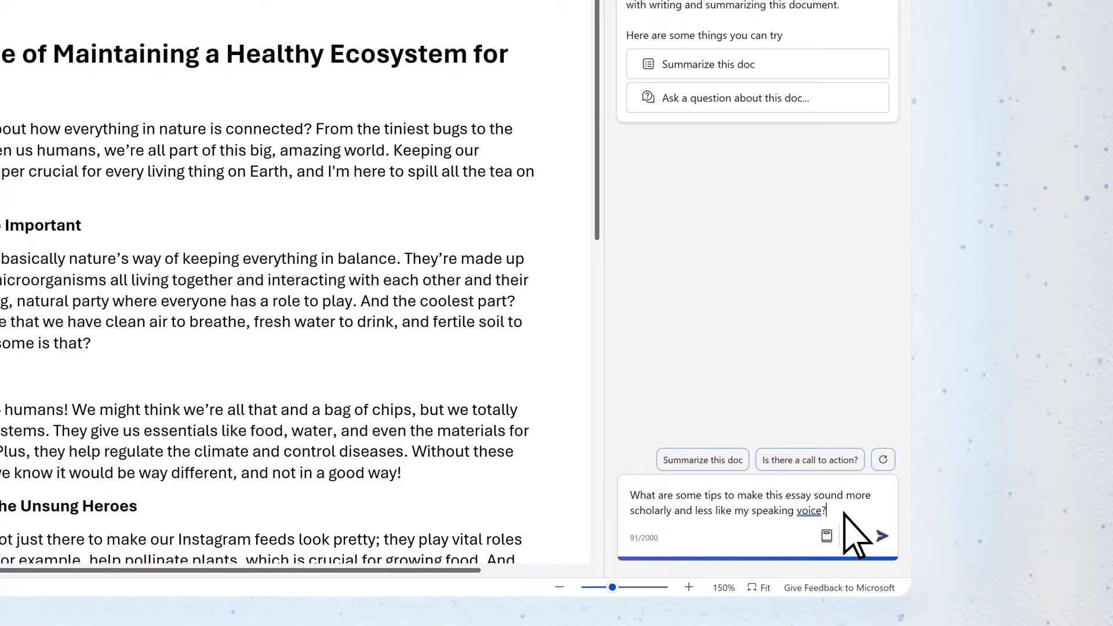
left_click(883, 536)
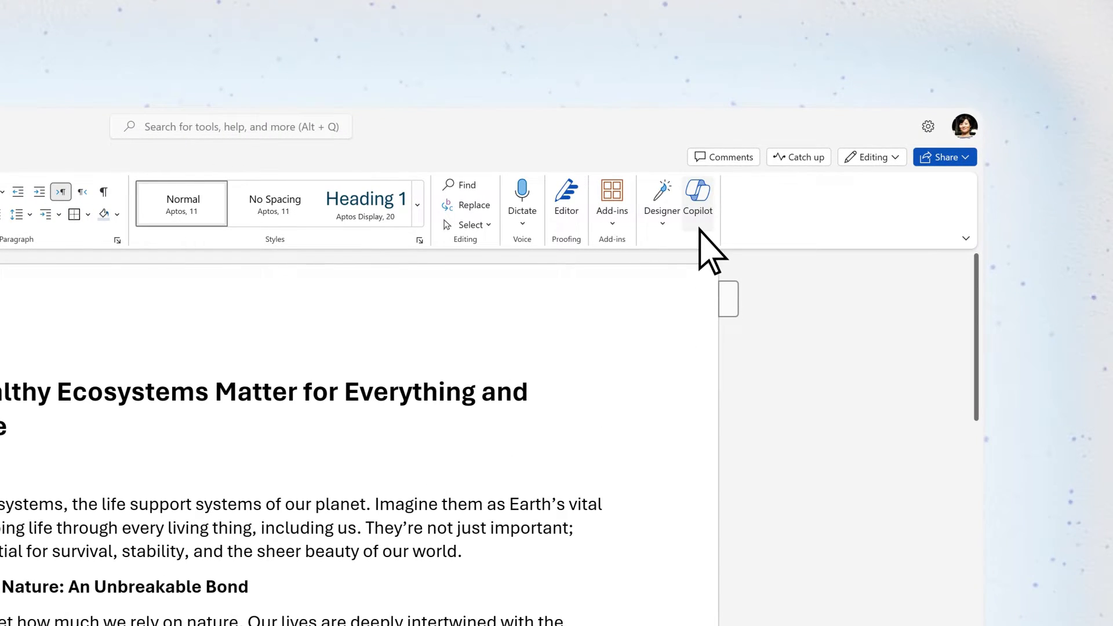
Step: Send Copilot a question asking for suggestions on how to organize the material
left_click(697, 194)
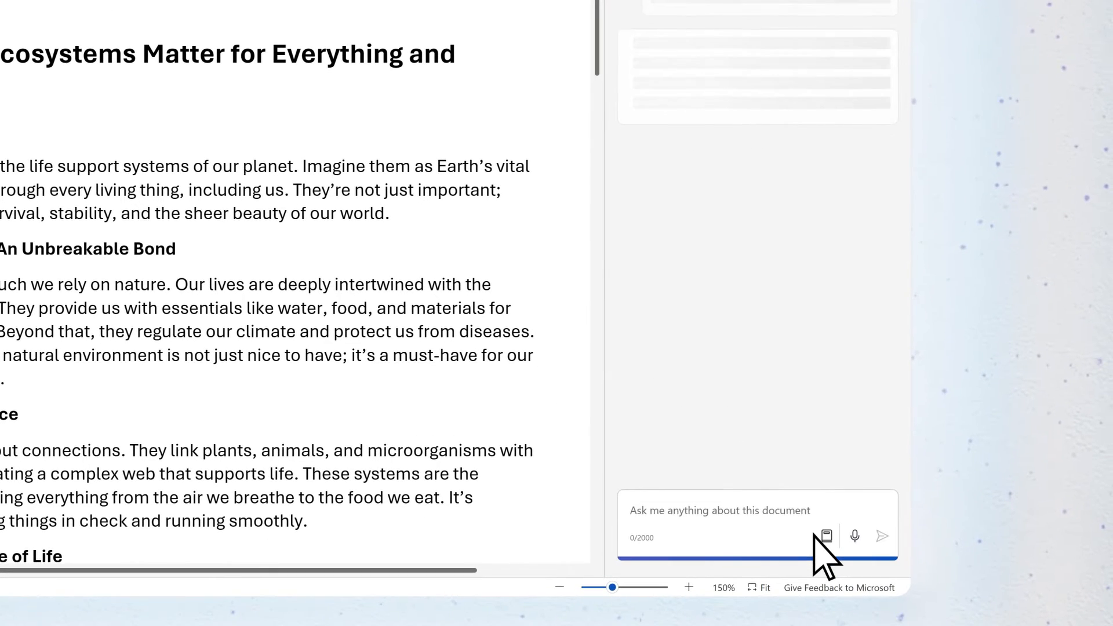
type("Do you have any suggestions on how I can better organize the")
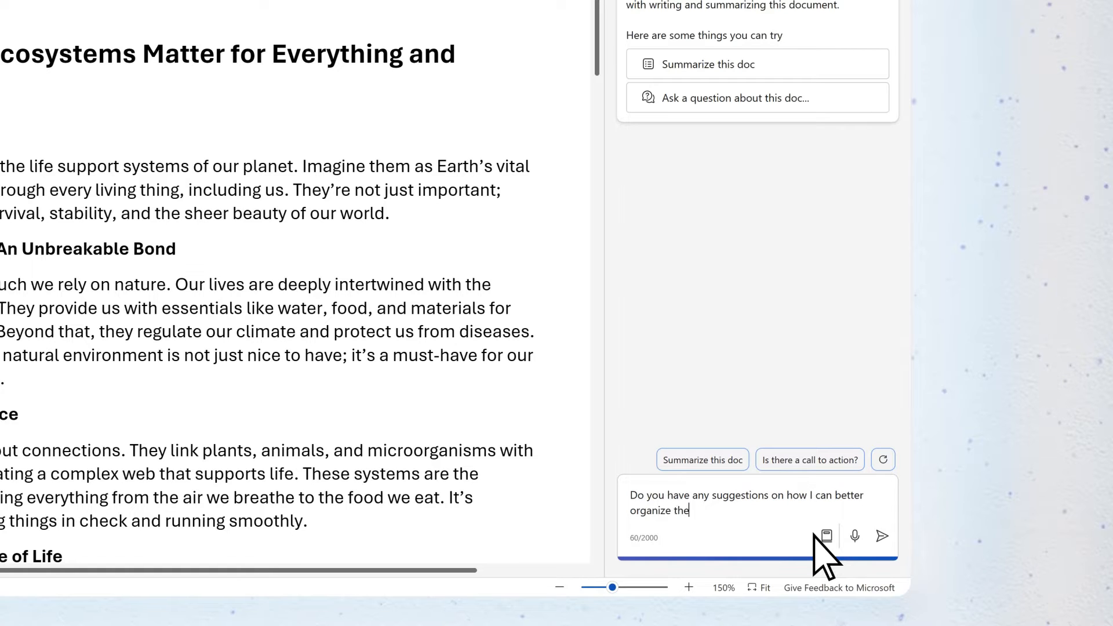
type("material?")
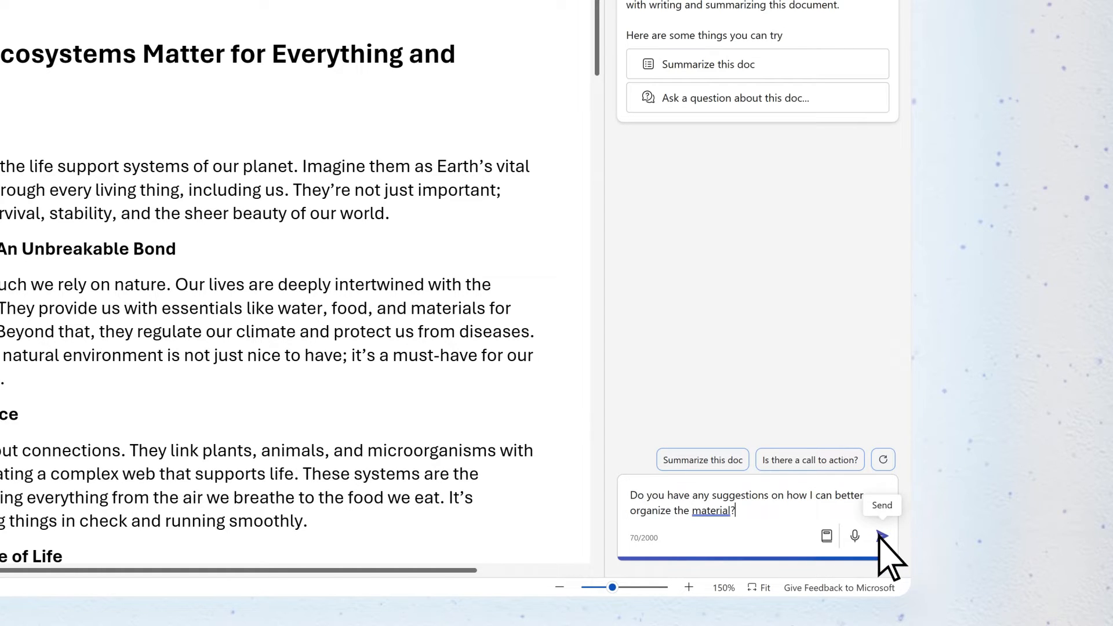
left_click(882, 535)
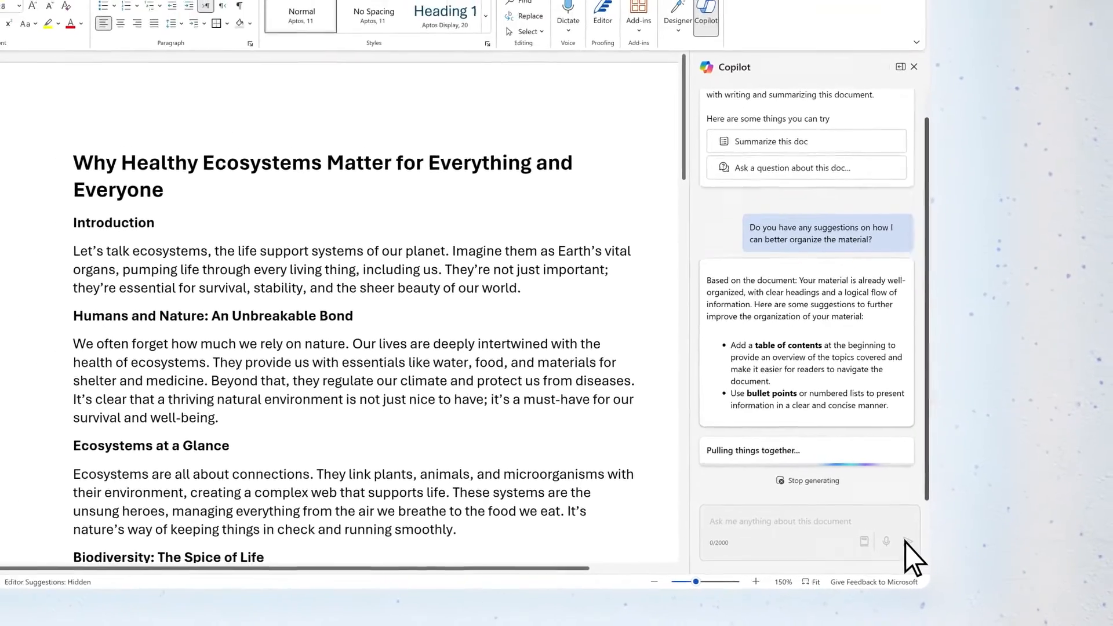